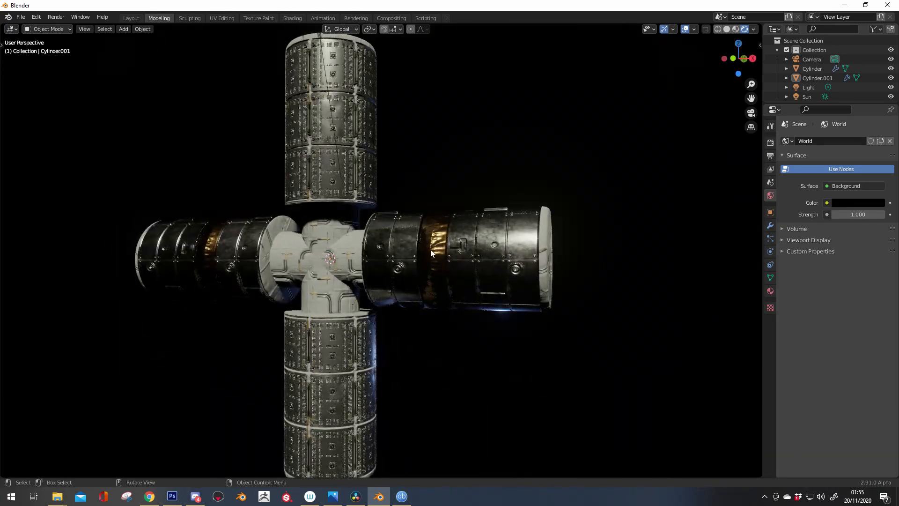
# - Select the horizontal hull cylinder (Cylinder.001) and enter Edit Mode on its mesh
pyautogui.click(431, 253)
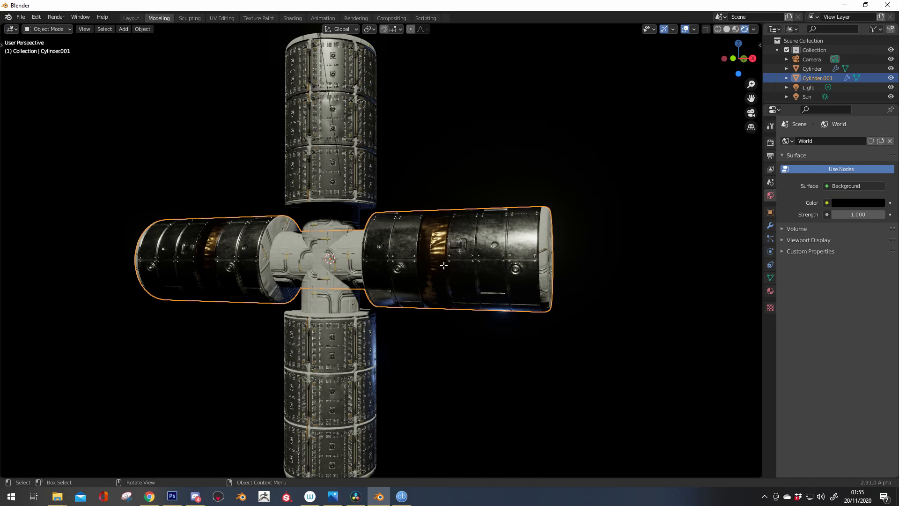
pyautogui.press('Tab')
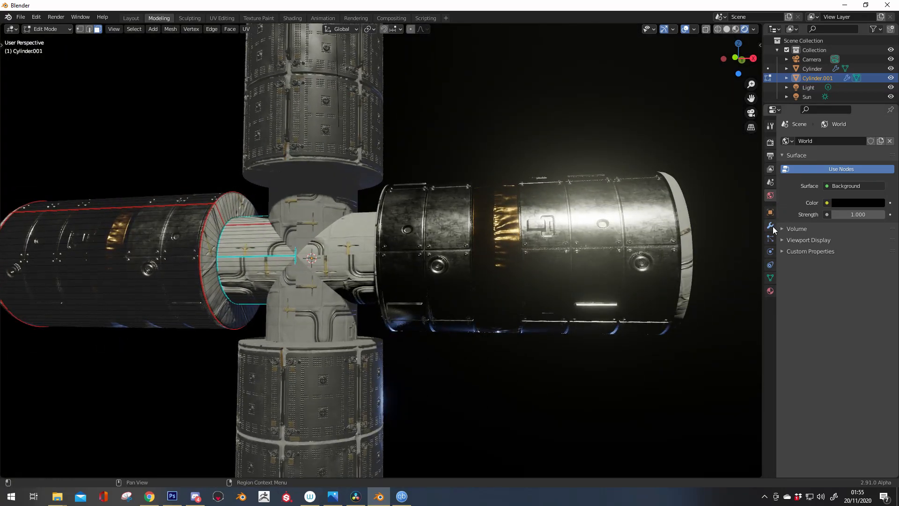
# - Show the cylinder's Mirror modifier in Modifier Properties and return to Object Mode
pyautogui.click(770, 224)
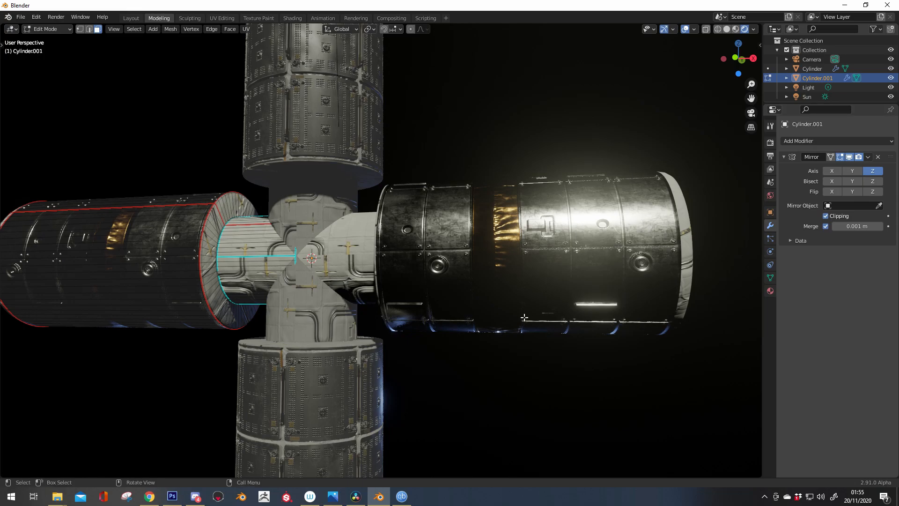
pyautogui.moveTo(486, 348)
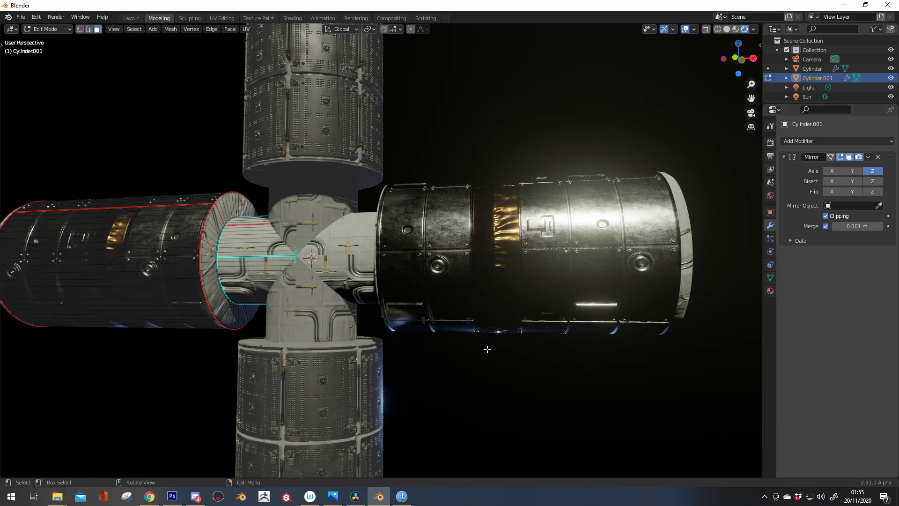
pyautogui.moveTo(420, 297)
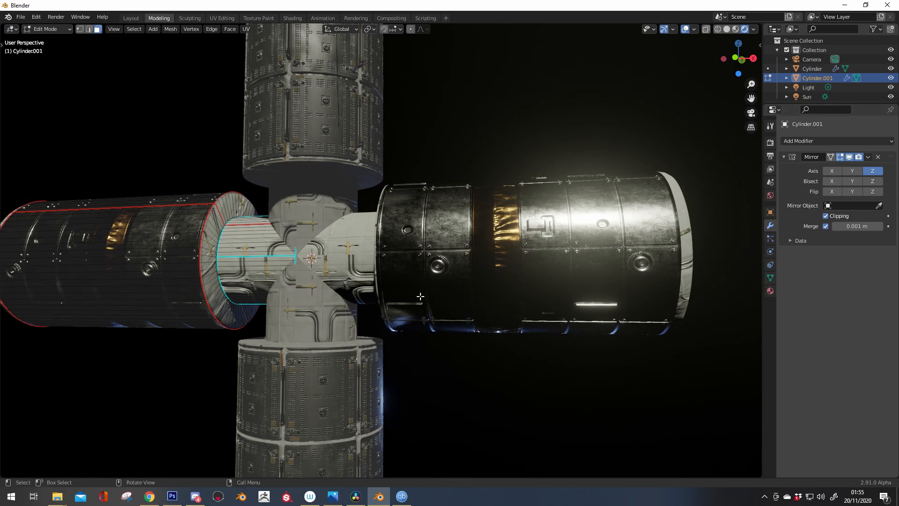
pyautogui.press('Tab')
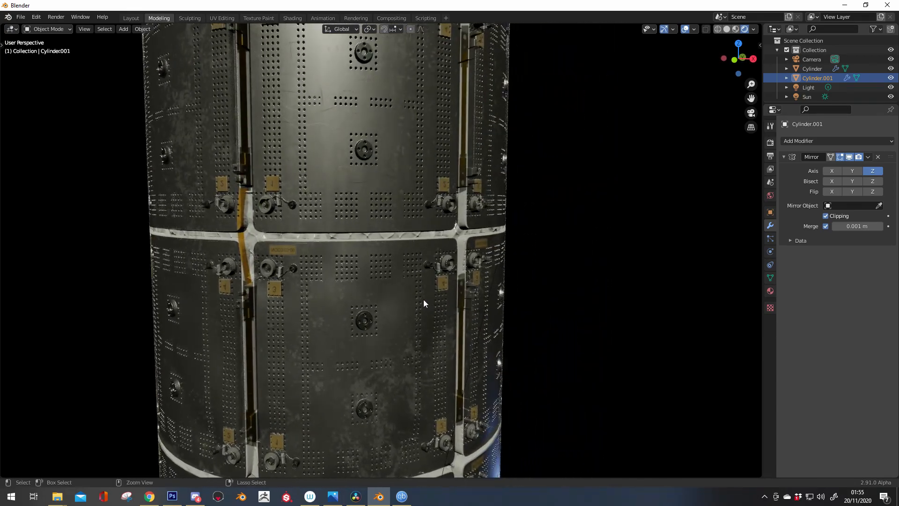
pyautogui.scroll(-3)
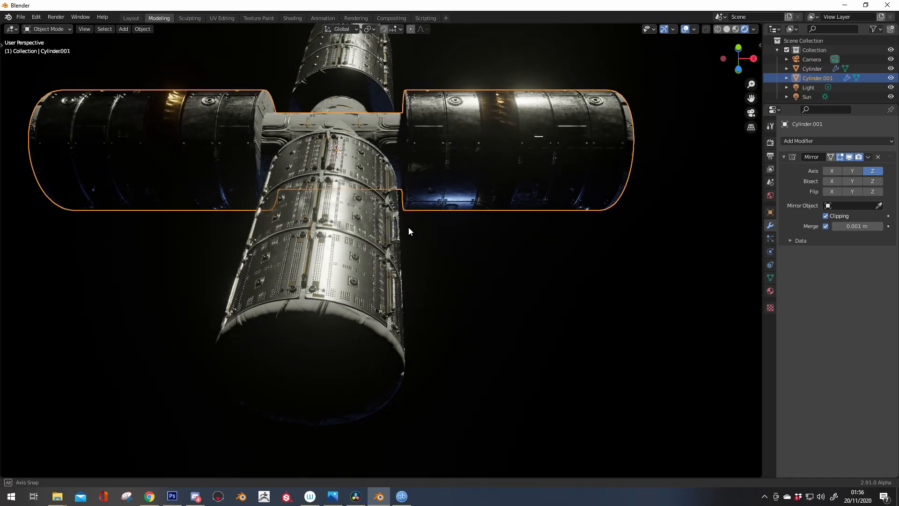
# - Switch to Chrome showing the GraphicAll parallax occlusion mapping build page
pyautogui.click(149, 496)
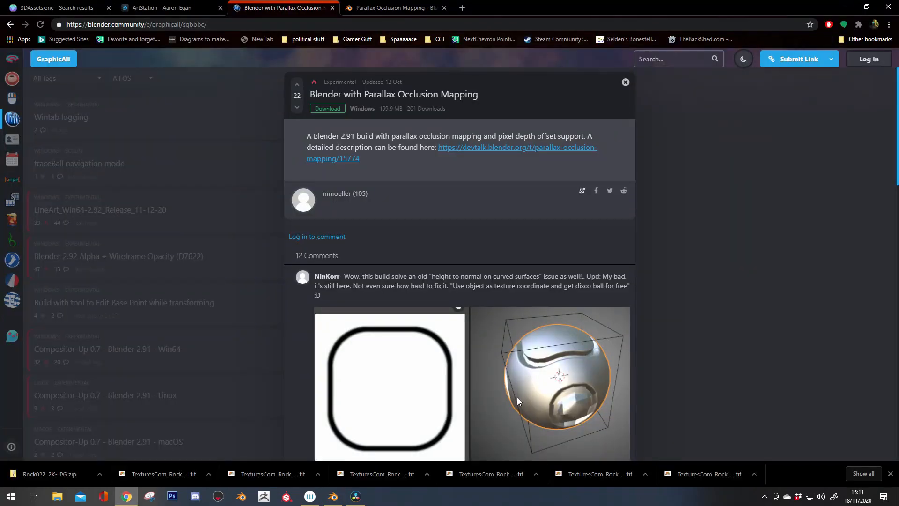
pyautogui.moveTo(385, 432)
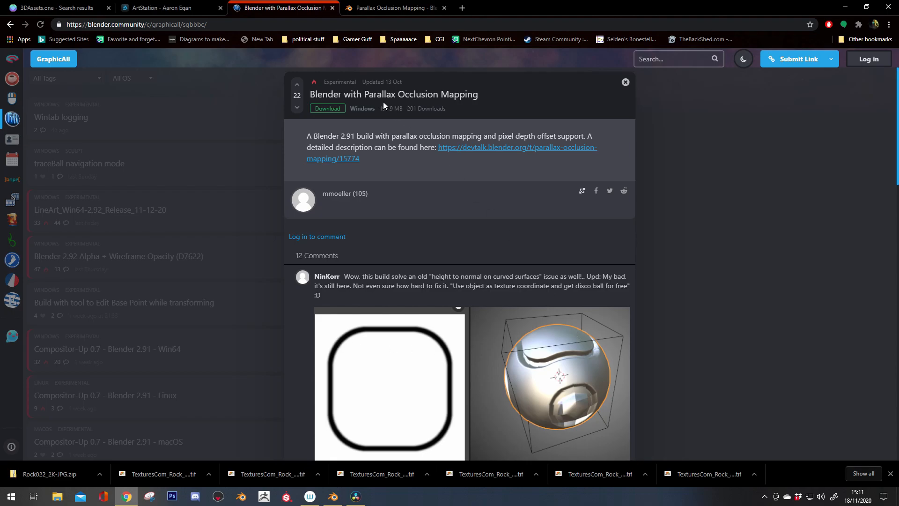
pyautogui.moveTo(462, 171)
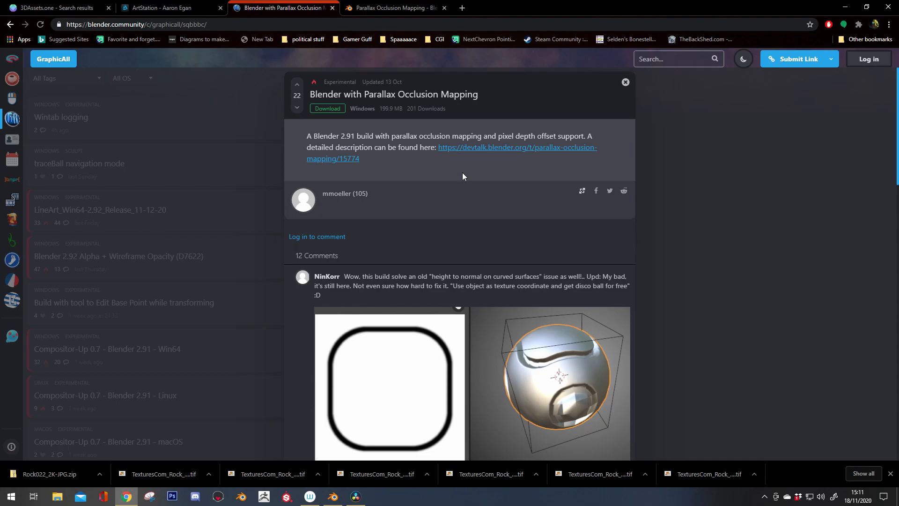
pyautogui.moveTo(464, 180)
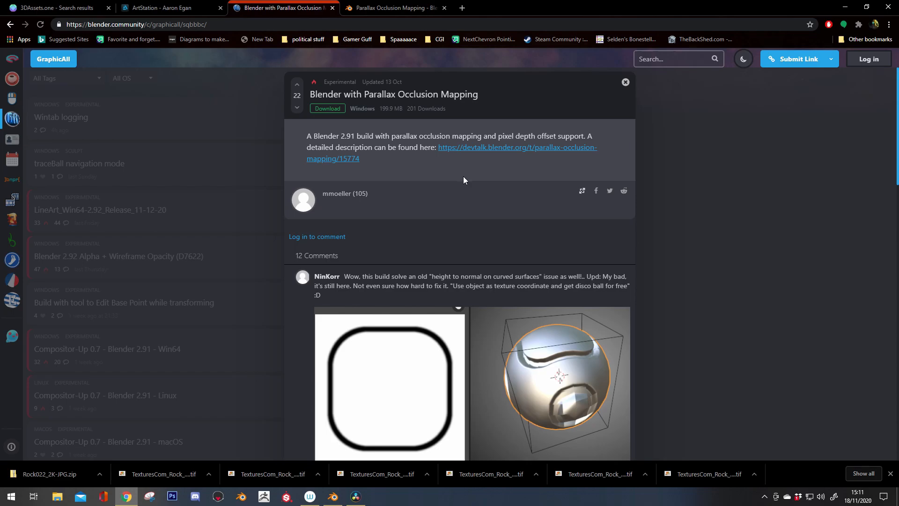
pyautogui.moveTo(104, 57)
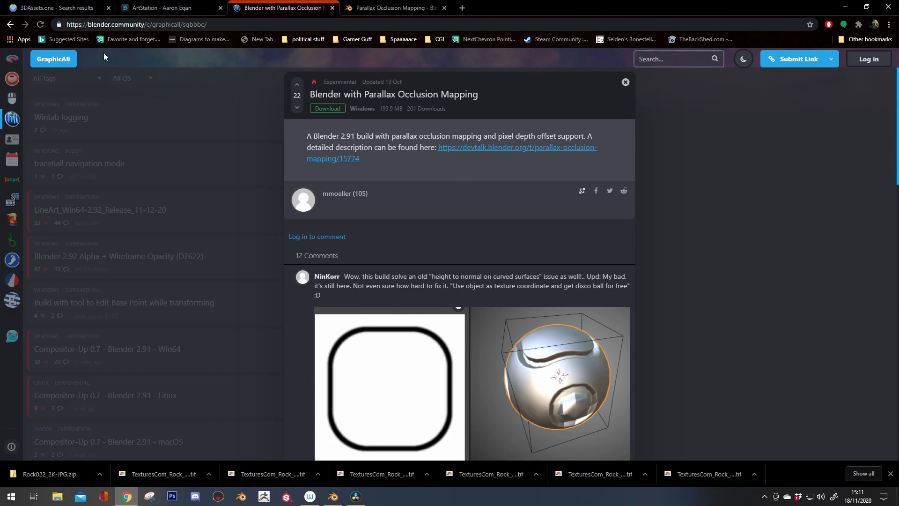
pyautogui.moveTo(709, 165)
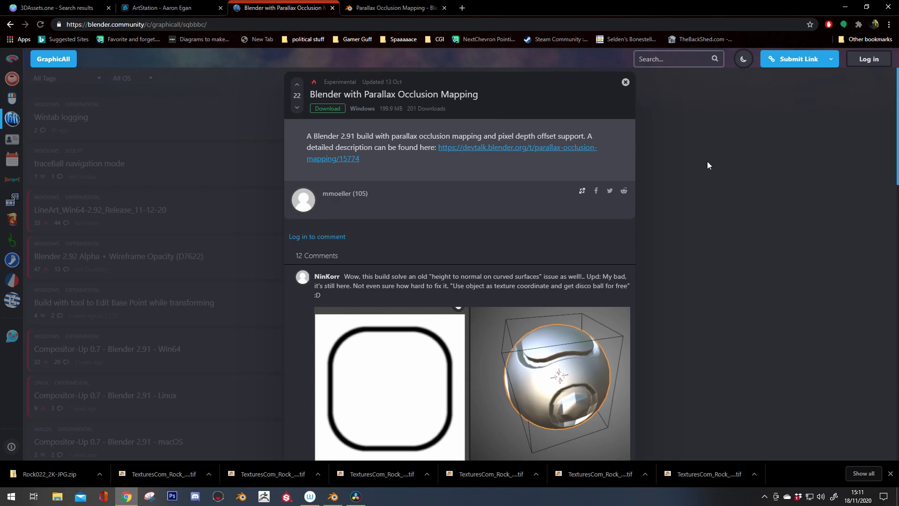
pyautogui.moveTo(329, 117)
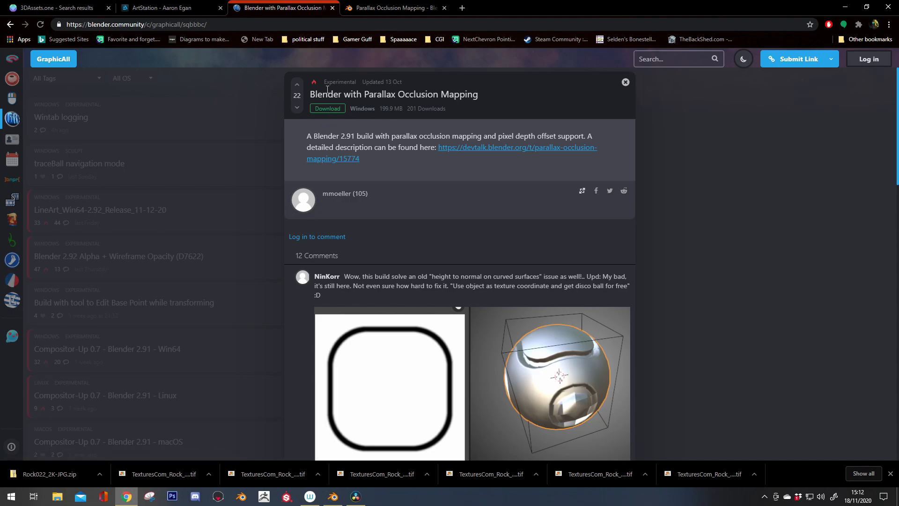
pyautogui.moveTo(443, 156)
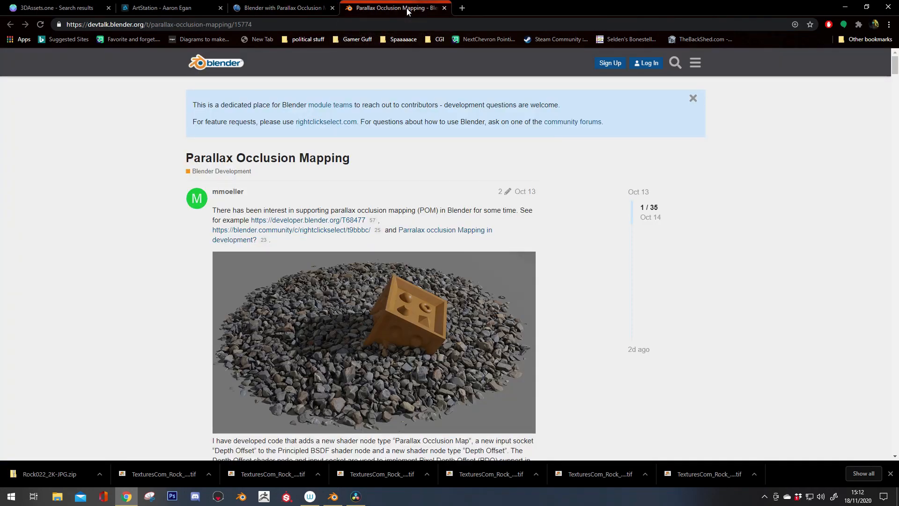
pyautogui.moveTo(679, 292)
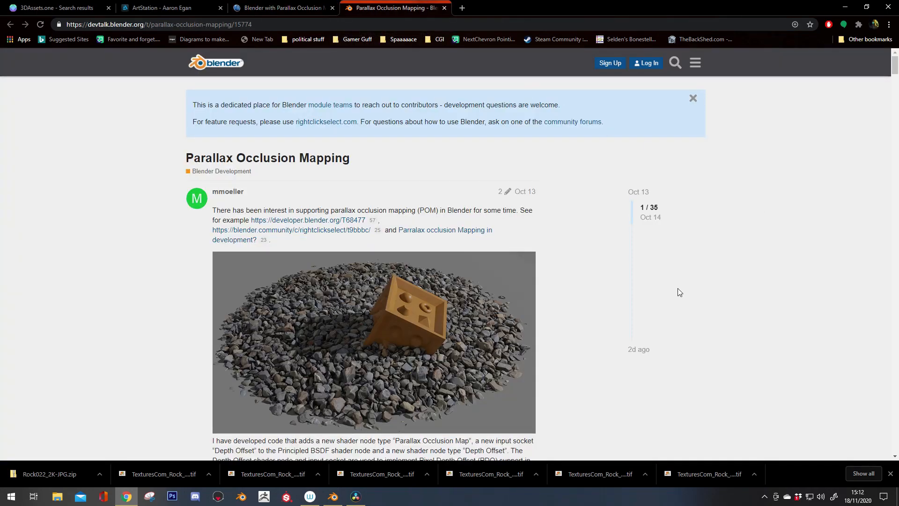
pyautogui.moveTo(681, 289)
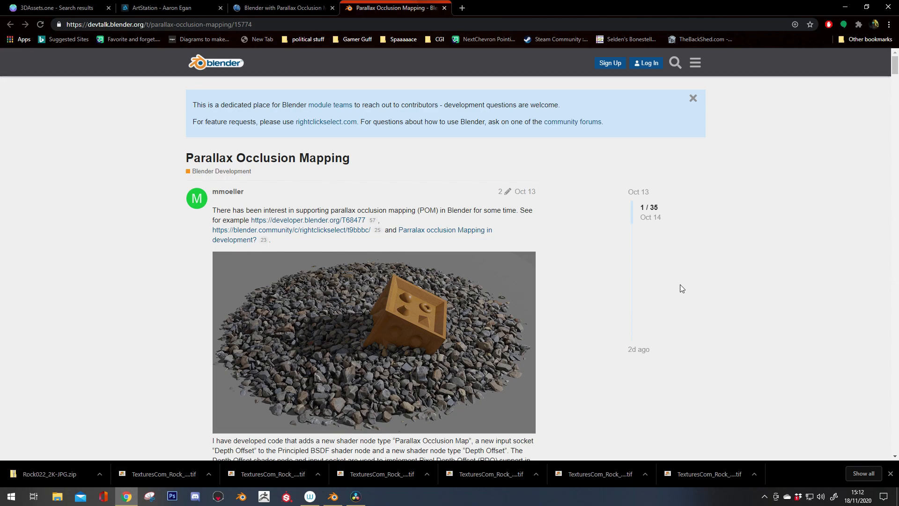
# - Read through the devtalk POM thread and return to the 'Blender with Parallax Occlusion Mapping' page
pyautogui.scroll(-3)
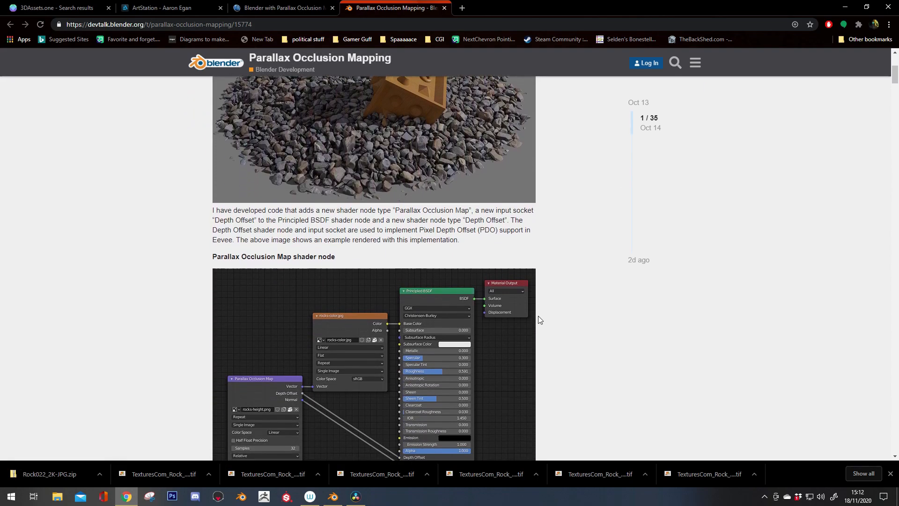
pyautogui.scroll(-3)
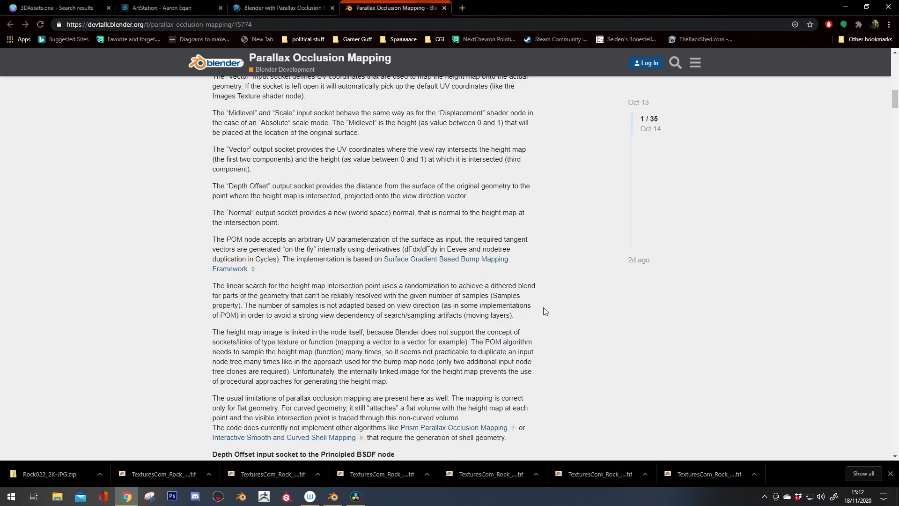
pyautogui.scroll(-3)
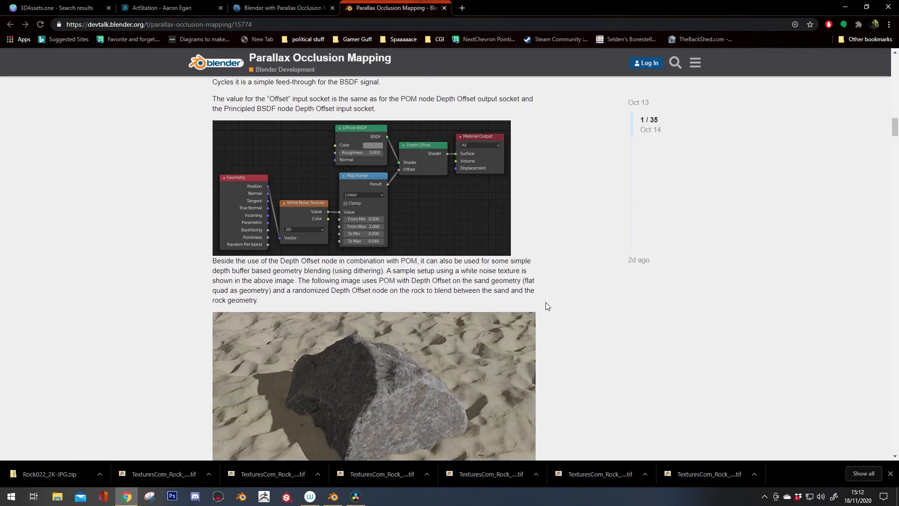
pyautogui.scroll(3)
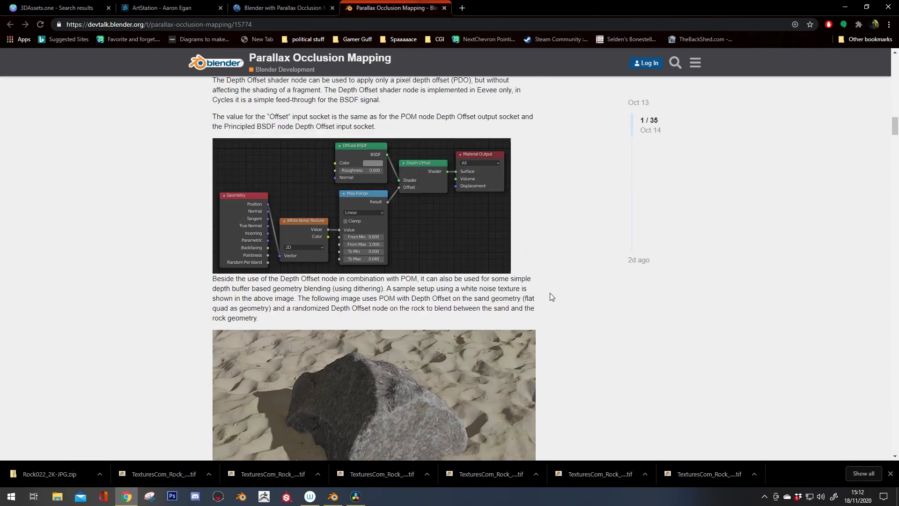
pyautogui.scroll(3)
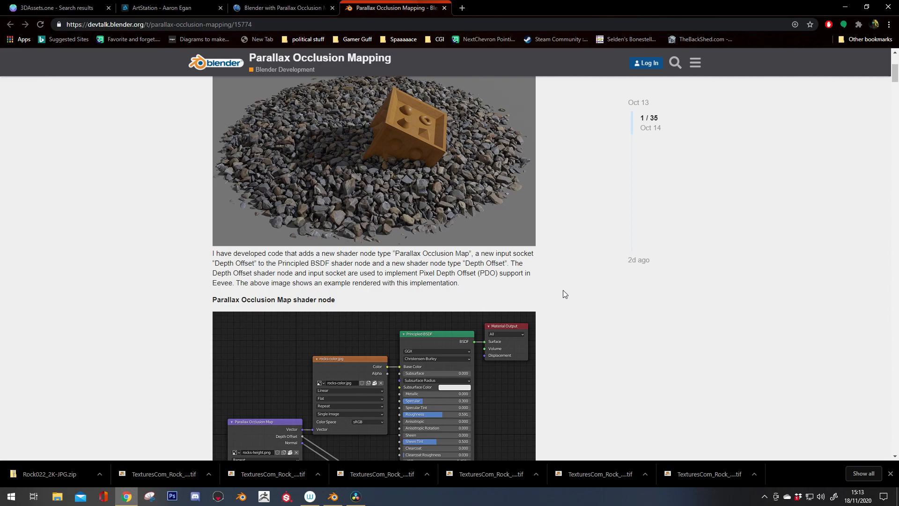
pyautogui.scroll(3)
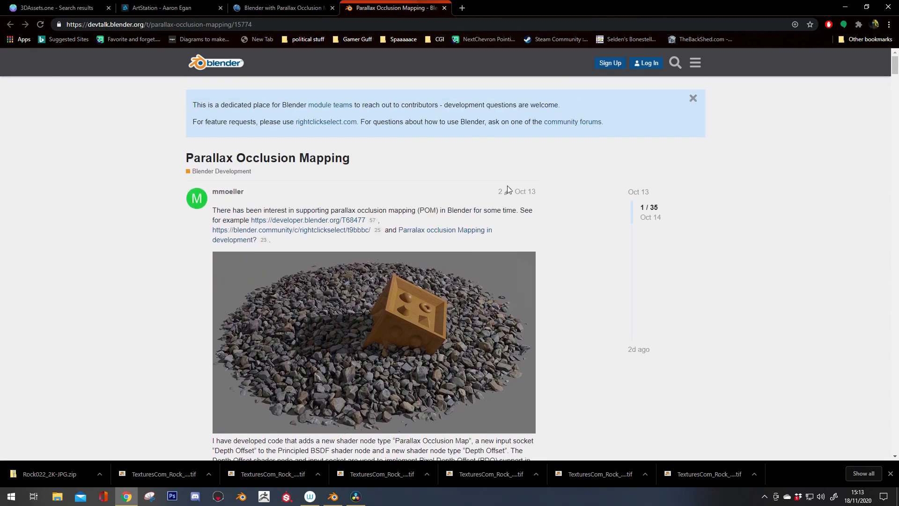
pyautogui.click(281, 7)
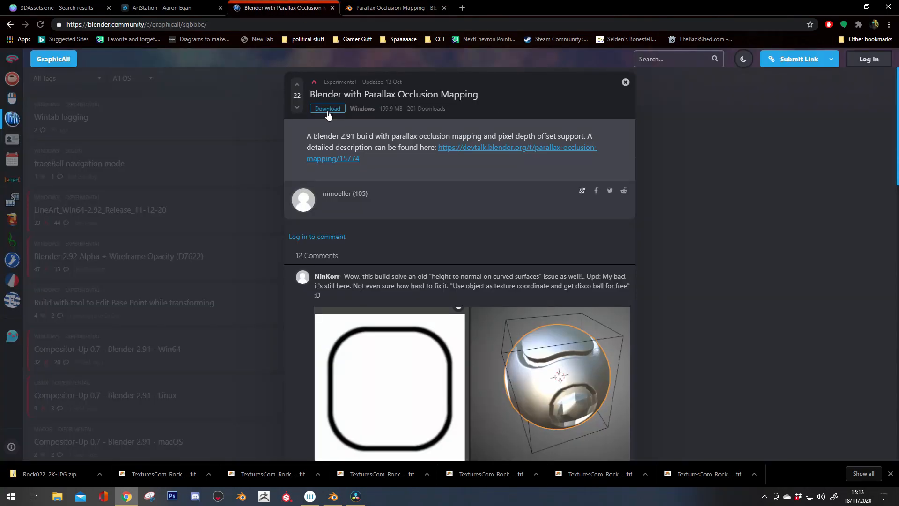
pyautogui.moveTo(328, 109)
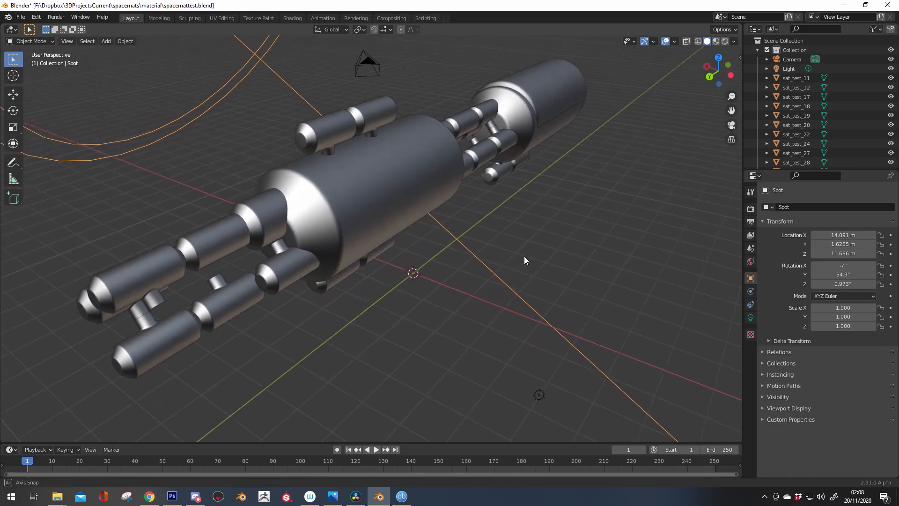
# - Preview the station in Rendered shading, then select sat_test_27 for mesh editing
pyautogui.click(723, 40)
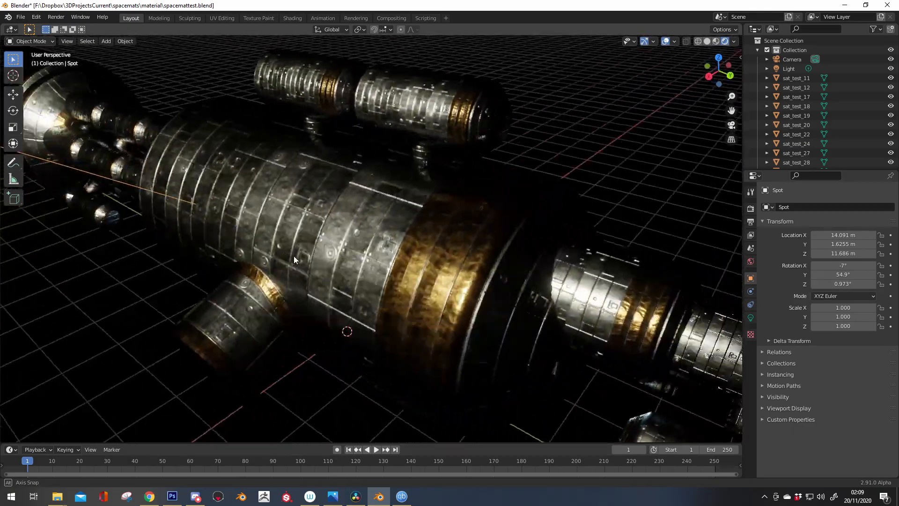
pyautogui.click(708, 40)
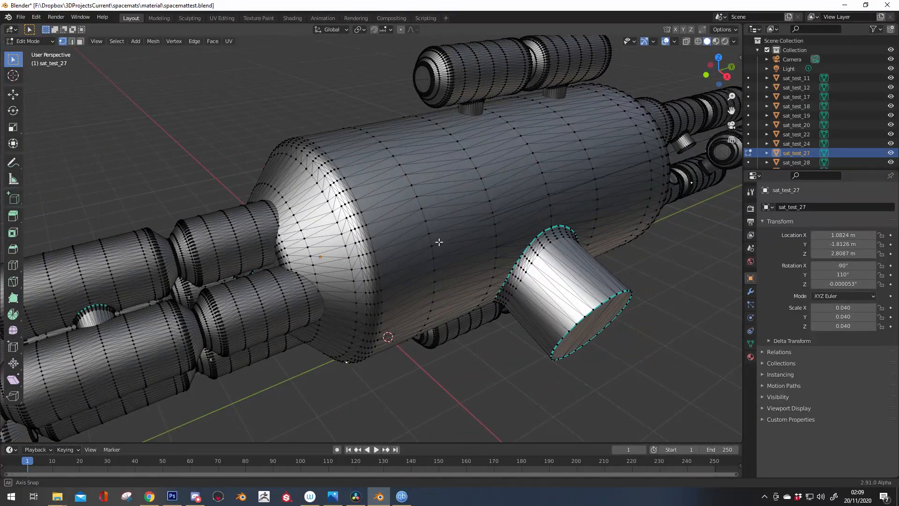
# - Leave Edit Mode to bring up the cross-shaped station scene with textured cylinder modules
pyautogui.press('Tab')
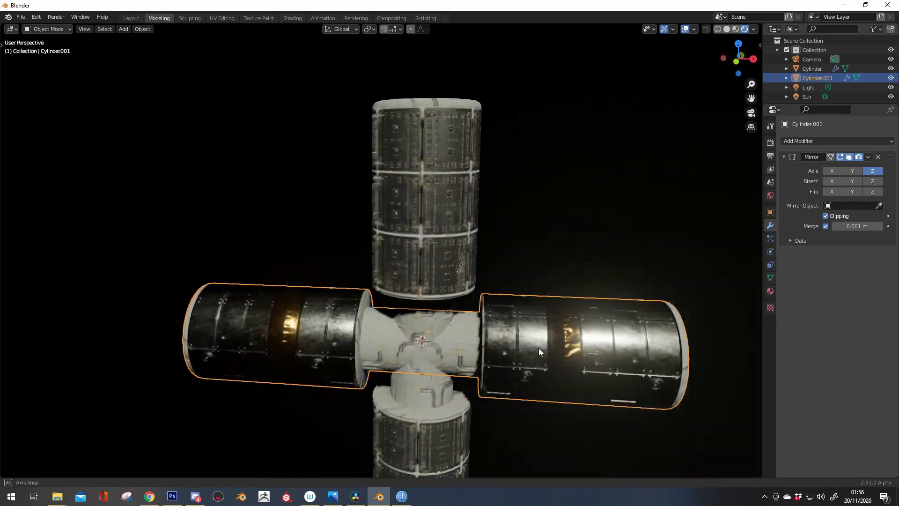
# - In the Shading workspace, add a Vector > Parallax Occlusion Map node to Cylinder.001's material and browse for its image
pyautogui.click(292, 18)
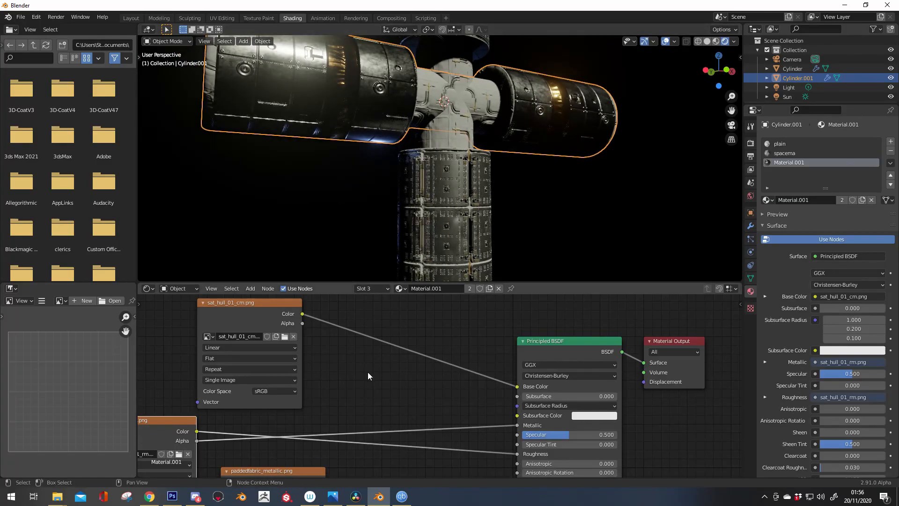
pyautogui.click(250, 288)
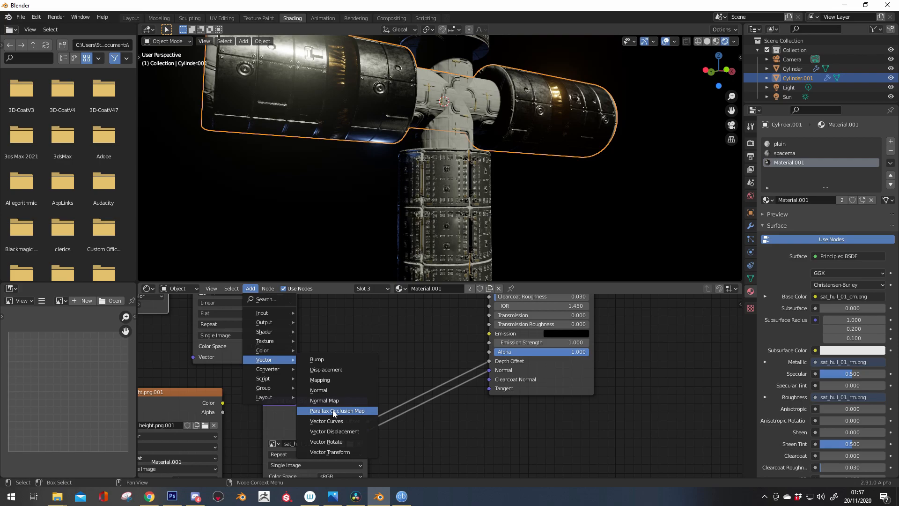
pyautogui.click(336, 410)
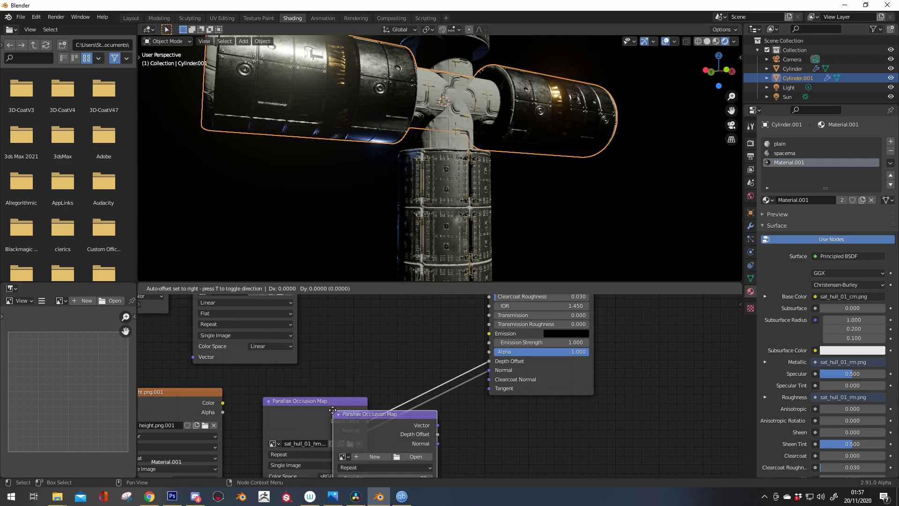
pyautogui.click(315, 413)
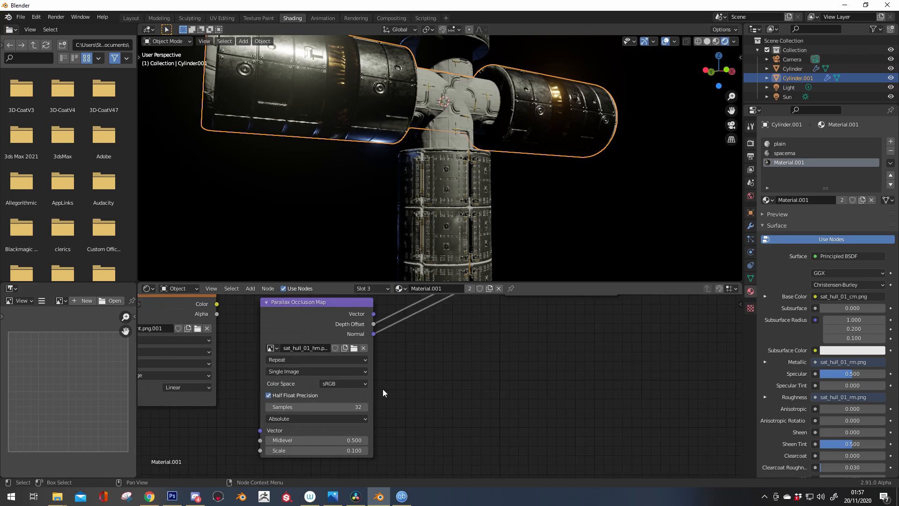
pyautogui.click(354, 348)
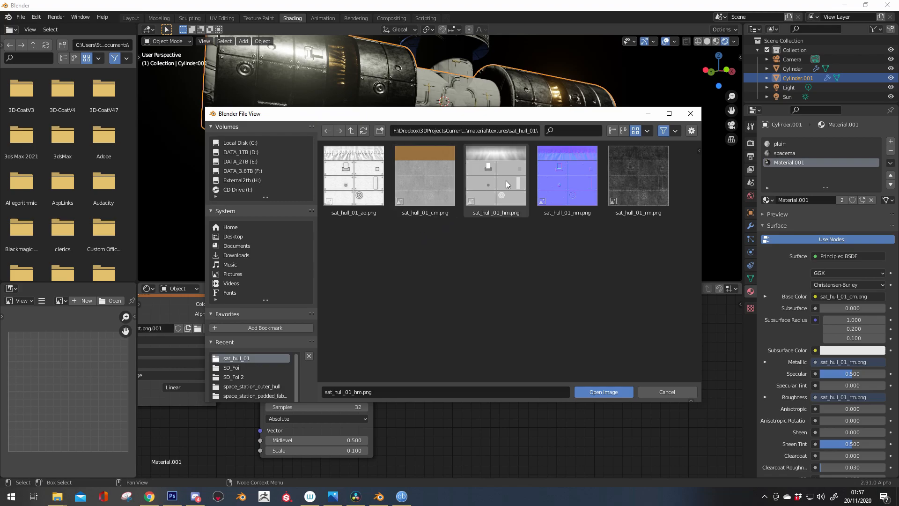
# - Assign sat_hull_01_hm.png as the Parallax Occlusion Map node's height map
pyautogui.click(496, 175)
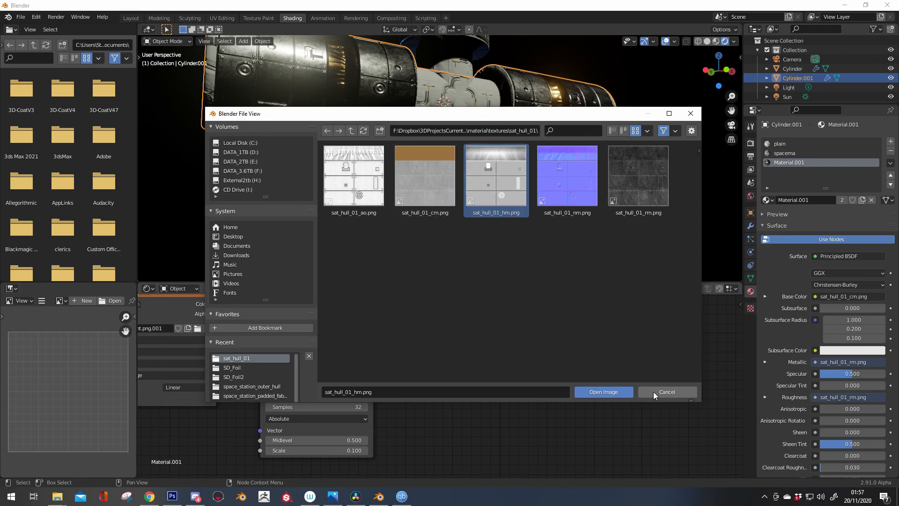
pyautogui.click(602, 392)
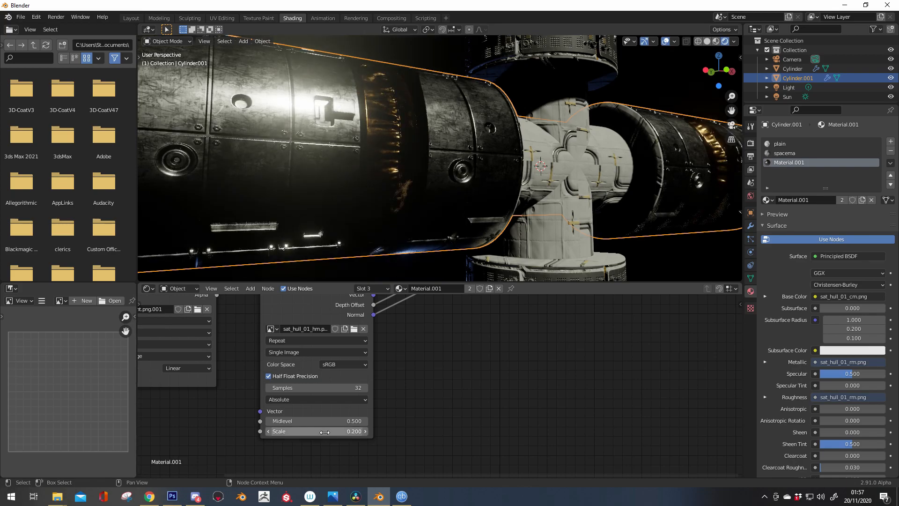
# - Enter 0.1 as the Parallax Occlusion Map node's Scale value
pyautogui.doubleClick(315, 431)
pyautogui.write('0.100')
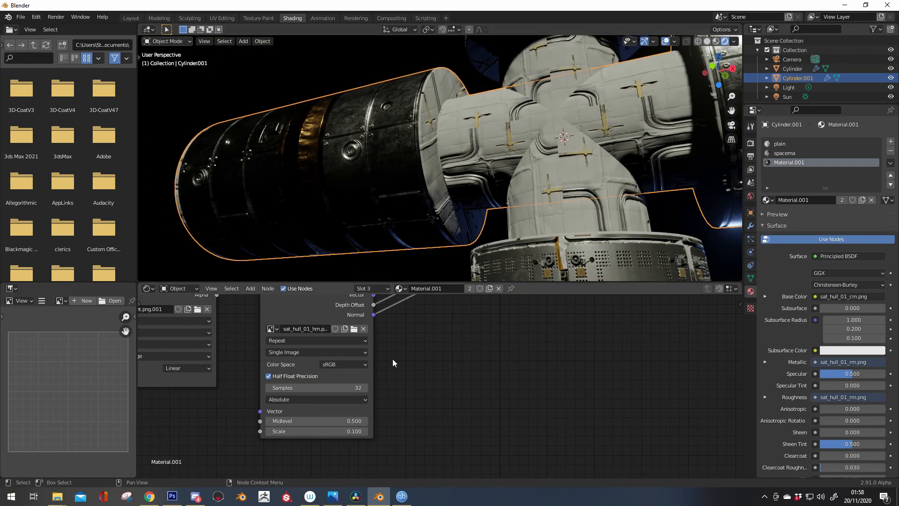
# - Switch the height map's Color Space from sRGB to Linear on the POM node
pyautogui.click(343, 364)
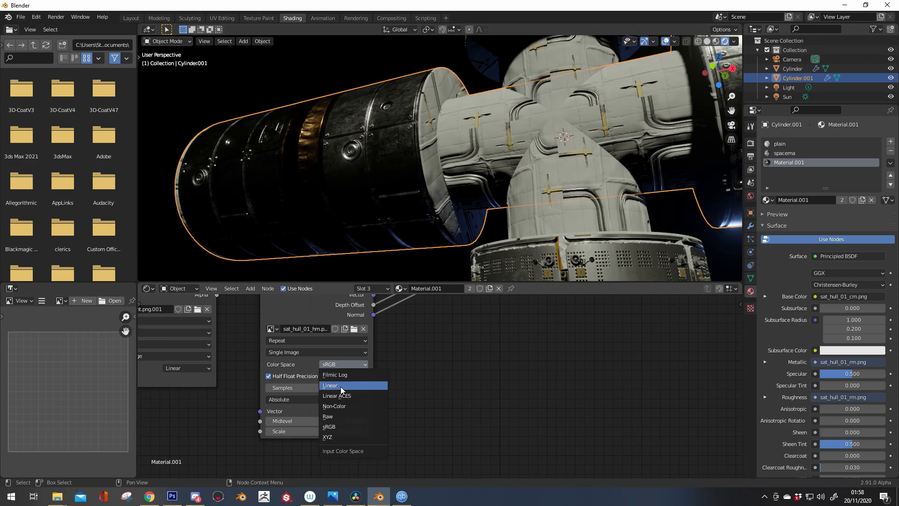
pyautogui.click(329, 385)
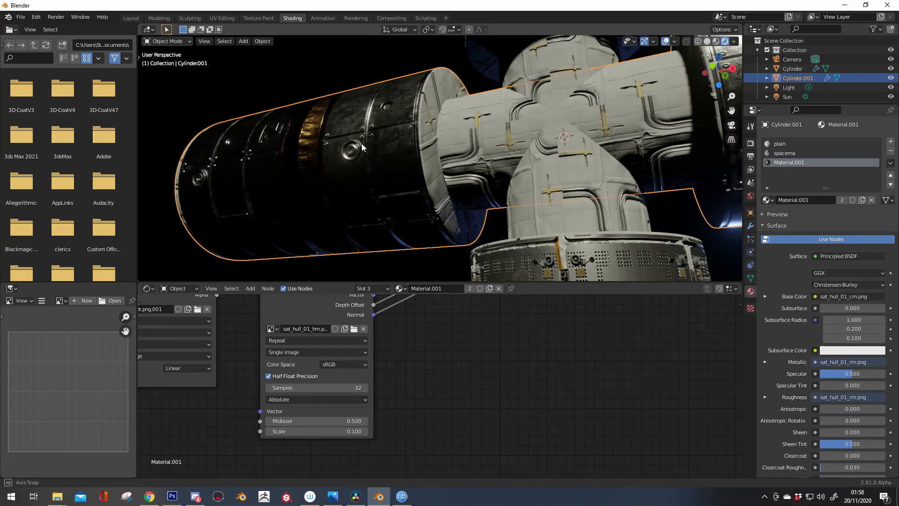
pyautogui.click(343, 364)
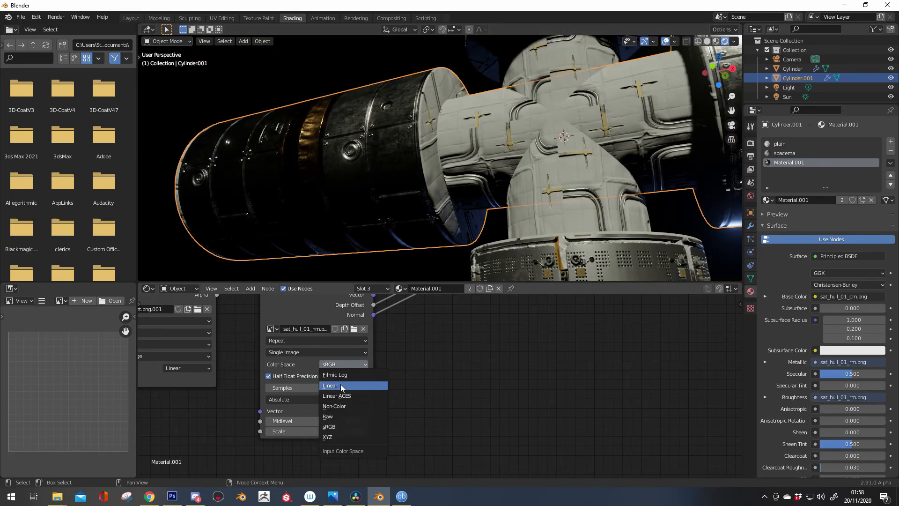
pyautogui.click(330, 385)
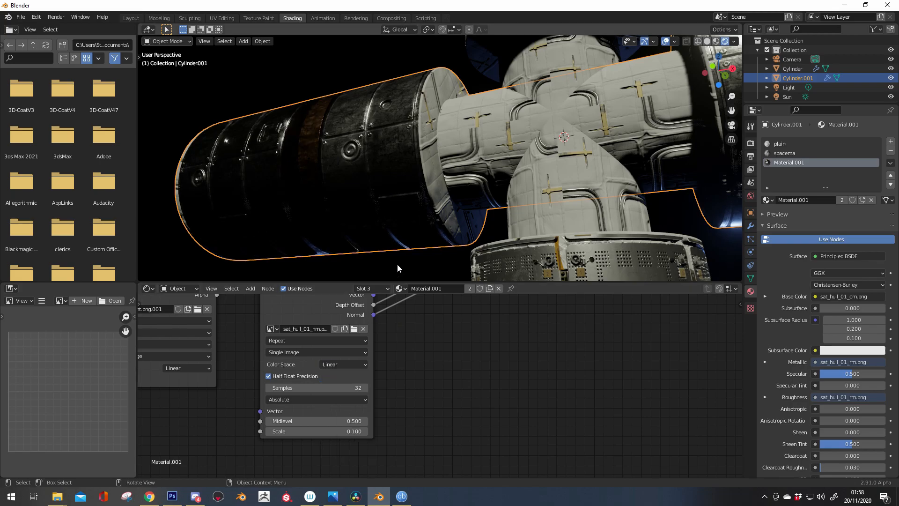